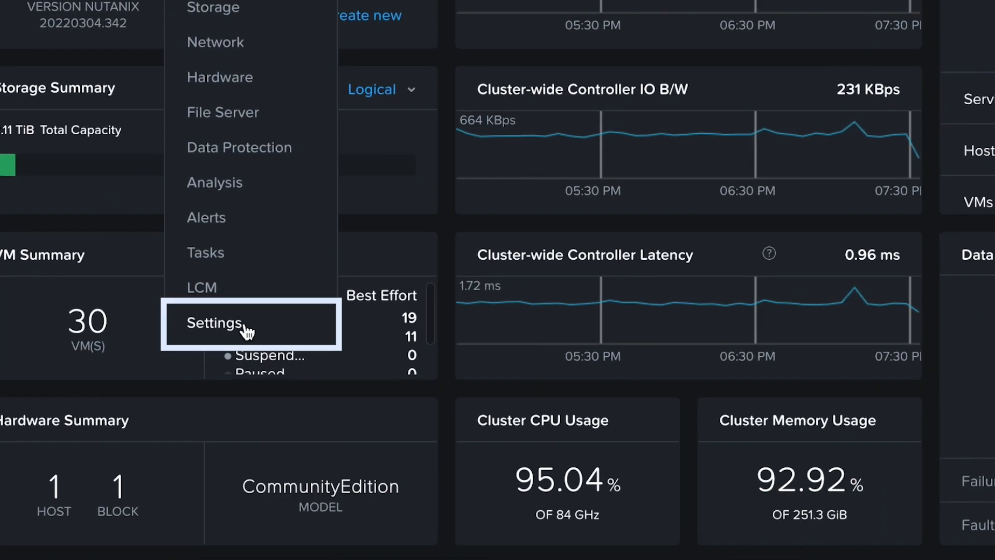
- Save a DISK image 'Nutanix VPX Image' from the local Nutanix-VPX-14.1-30.5.qcow2 file
{"action": "left_click", "coordinate": [216, 323]}
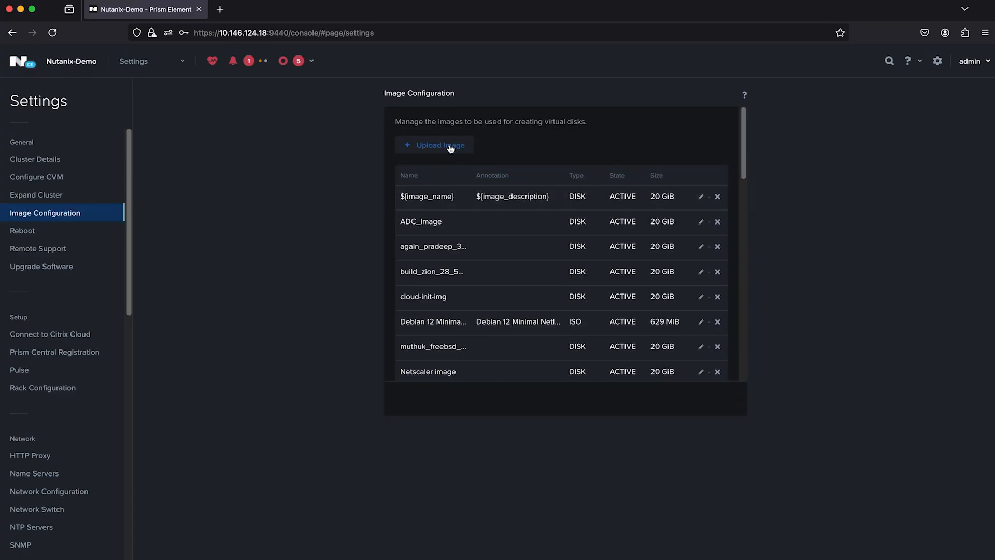
{"action": "left_click", "coordinate": [439, 145]}
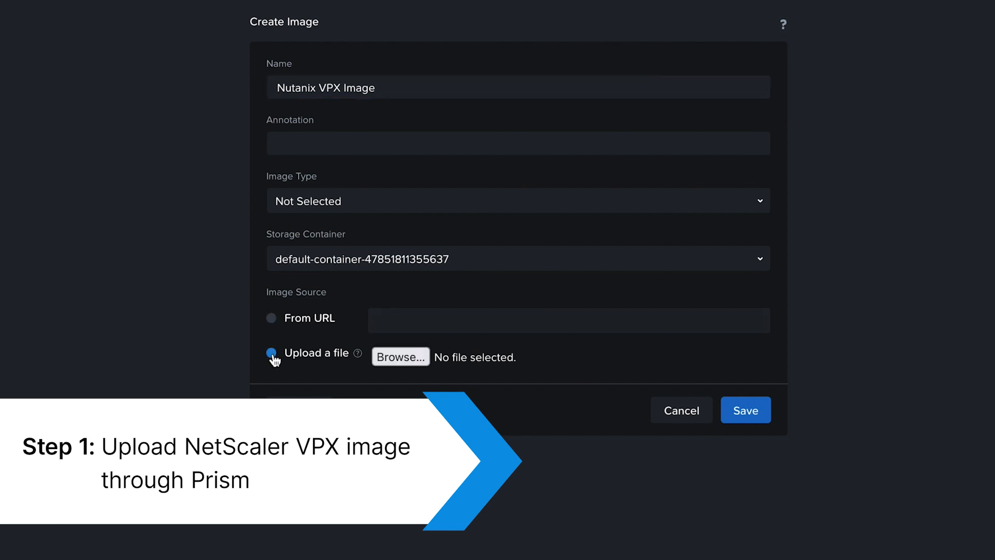
{"action": "left_click", "coordinate": [400, 356]}
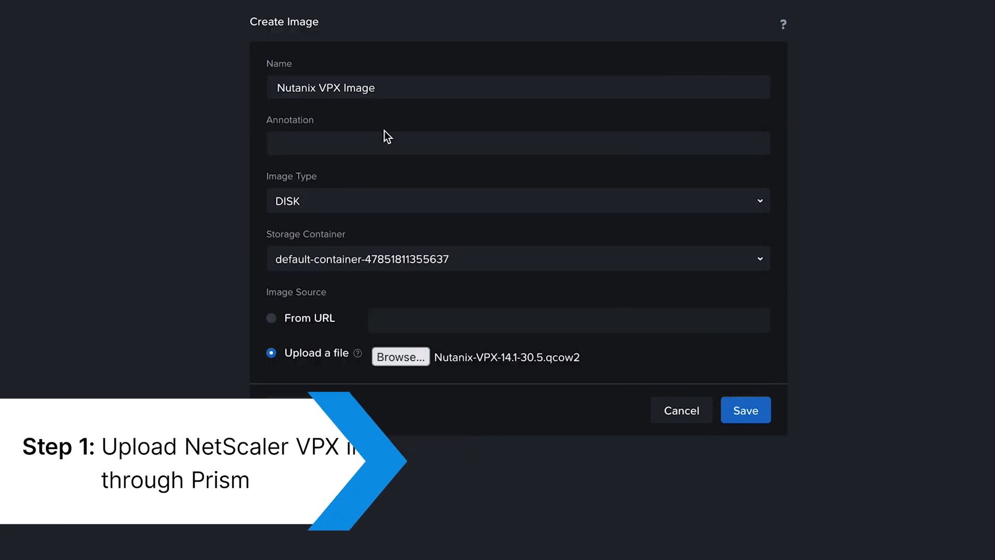
{"action": "left_click", "coordinate": [745, 411]}
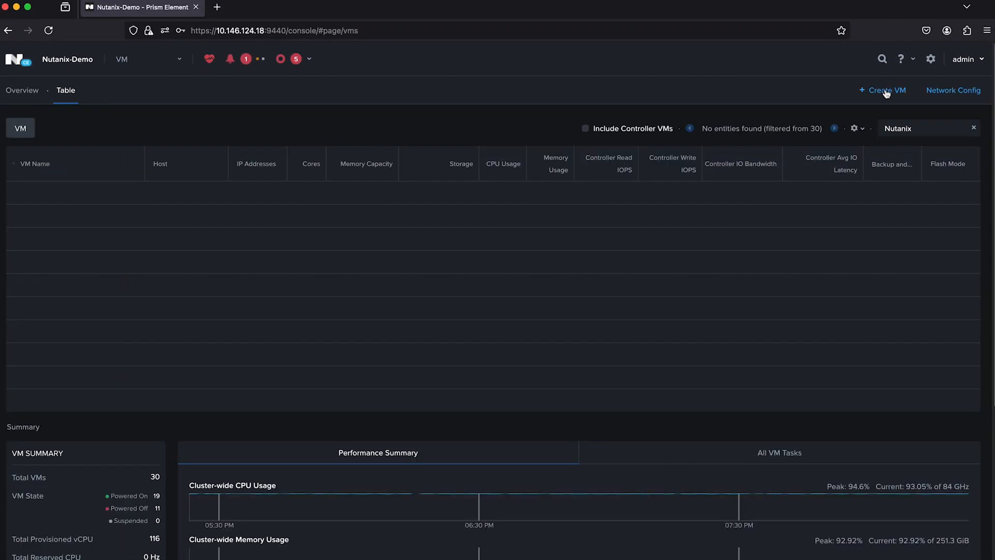
- Begin a new VM with a disk cloned from the image service and a NIC on muthuk_pnic1
{"action": "left_click", "coordinate": [883, 90]}
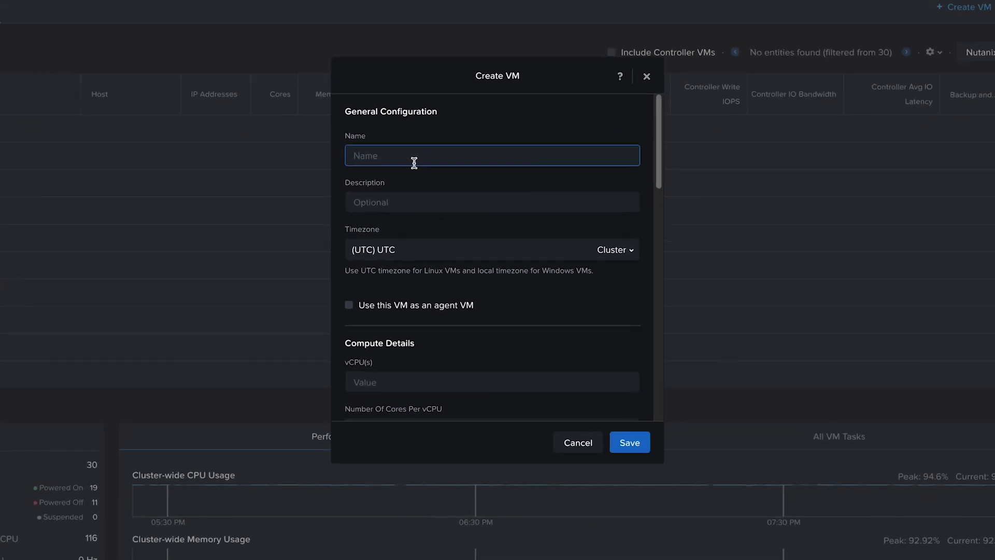
{"action": "scroll", "scroll_direction": "down", "scroll_amount": 3}
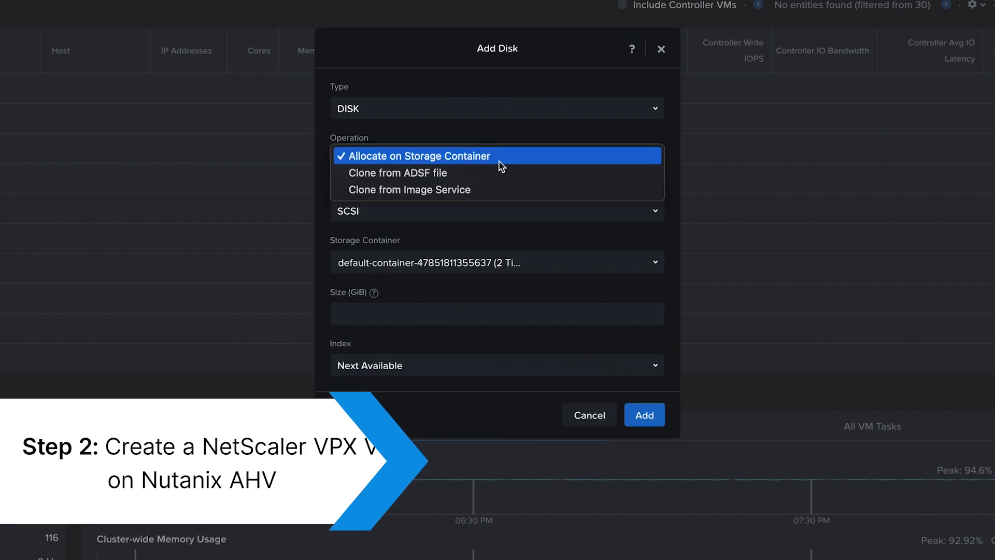
{"action": "left_click", "coordinate": [410, 188]}
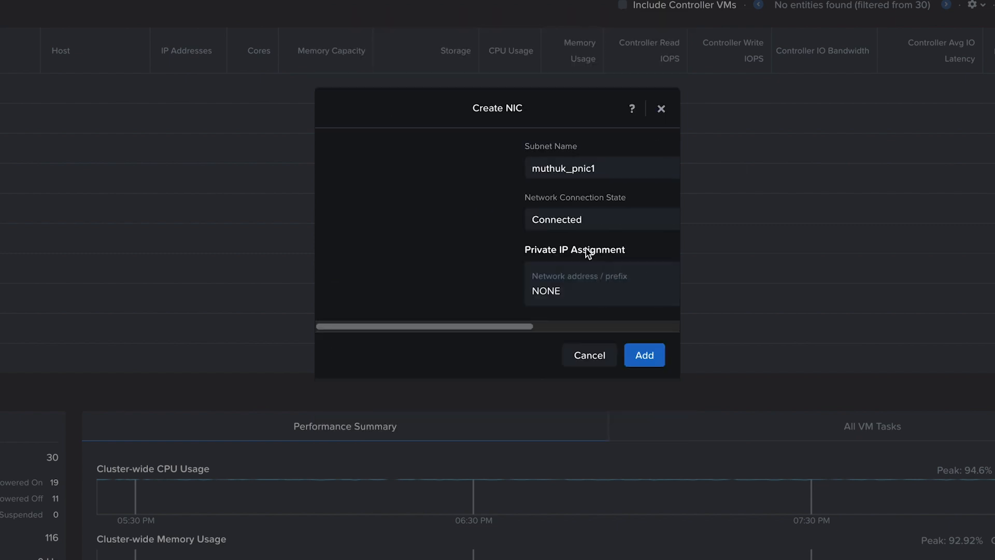
{"action": "left_click", "coordinate": [643, 354]}
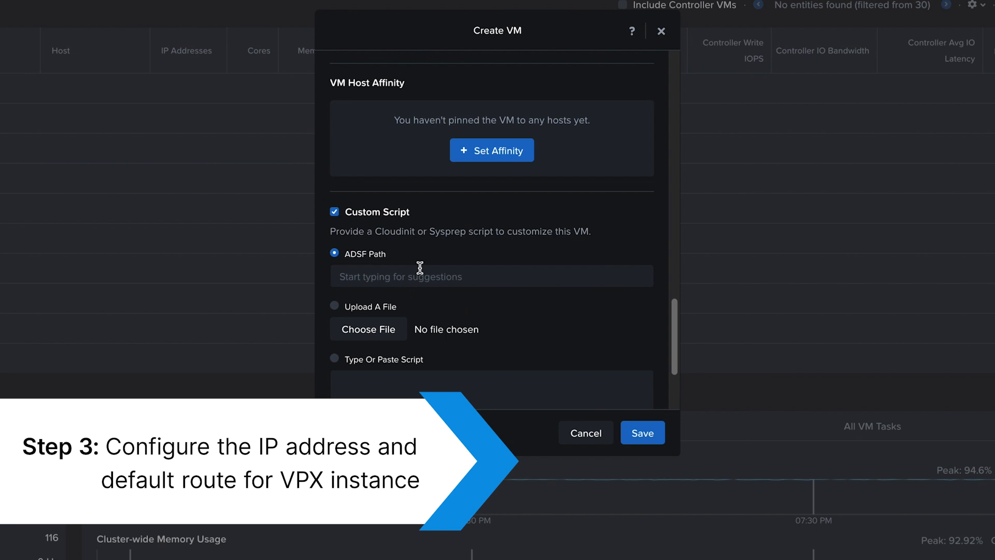
- Save Nutanix-VPX-1 with a cloud-config script setting 10.146.124.114/24 and route 10.146.124.1
{"action": "scroll", "scroll_direction": "down", "scroll_amount": 3}
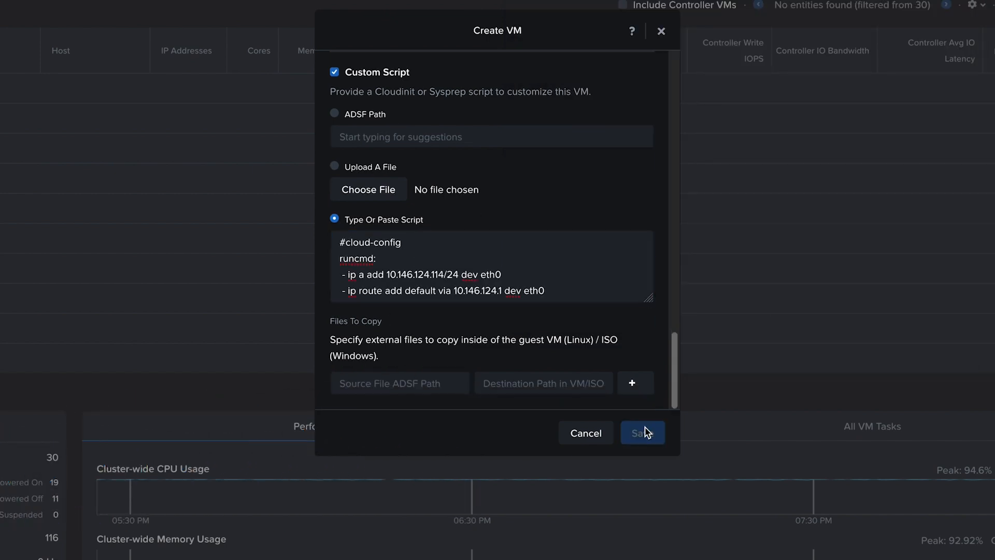
{"action": "left_click", "coordinate": [641, 432]}
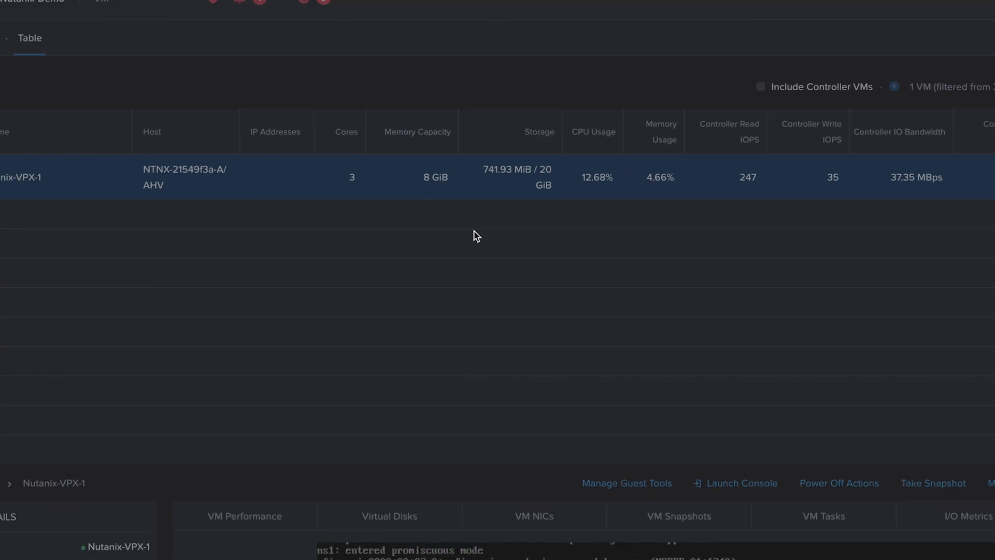
{"action": "left_click", "coordinate": [735, 483]}
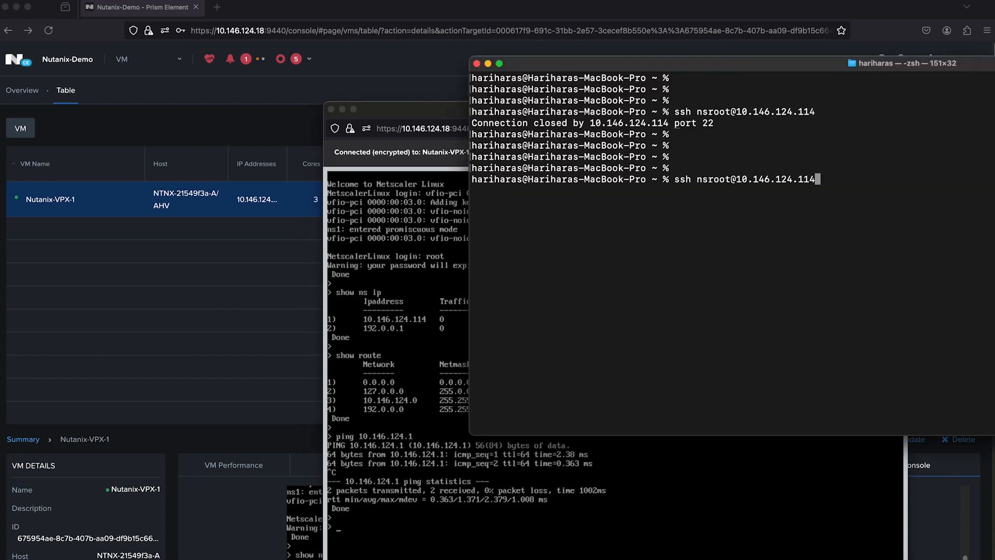
{"action": "key", "text": "Return"}
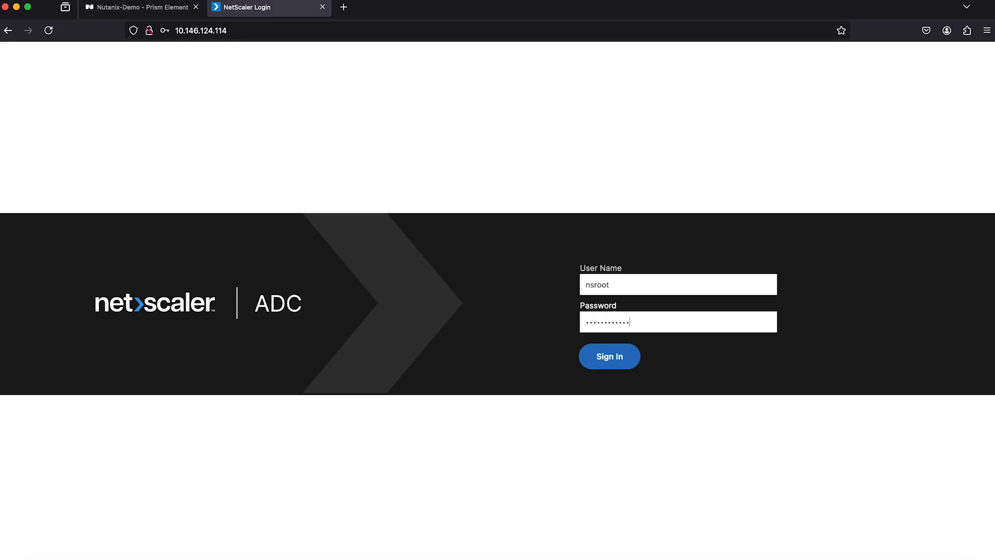
- Sign in as nsroot and view System Information showing 10.146.124.114 / 255.255.255.0
{"action": "left_click", "coordinate": [608, 356]}
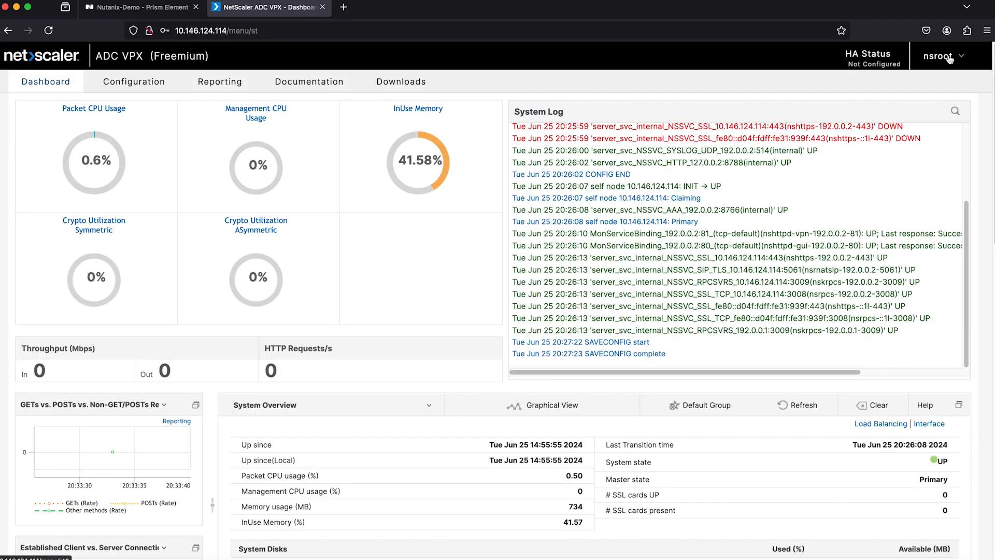
{"action": "left_click", "coordinate": [134, 81]}
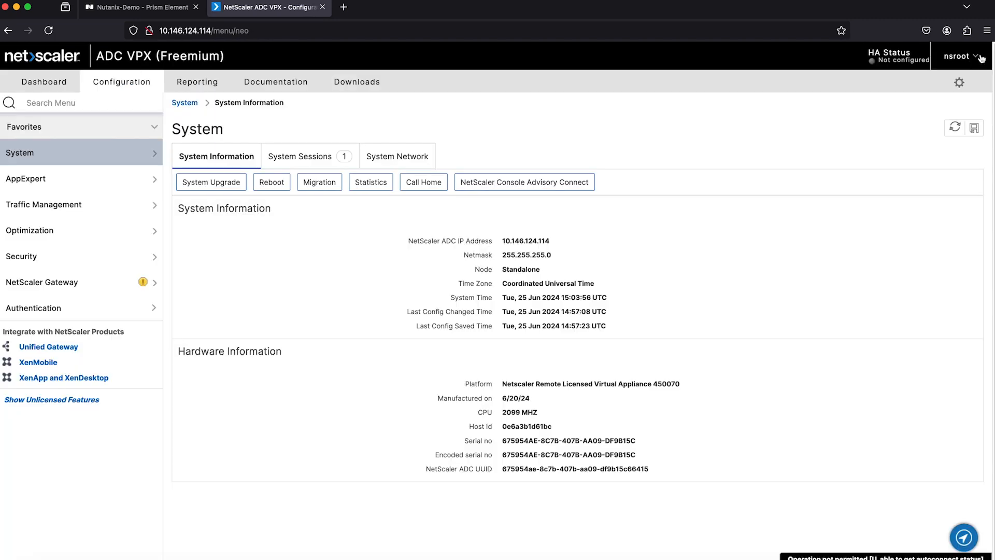